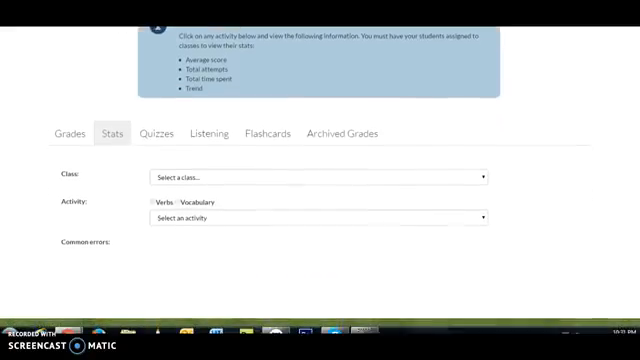
# - Filter Honors Spanish stats to Verbs and the PRESENT TENSE: regular verbs activity
pyautogui.scroll(-3)
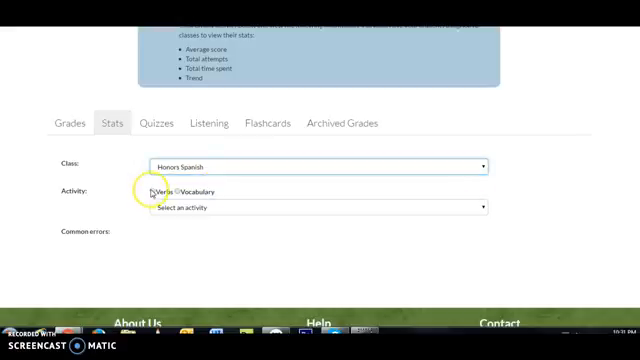
pyautogui.click(151, 190)
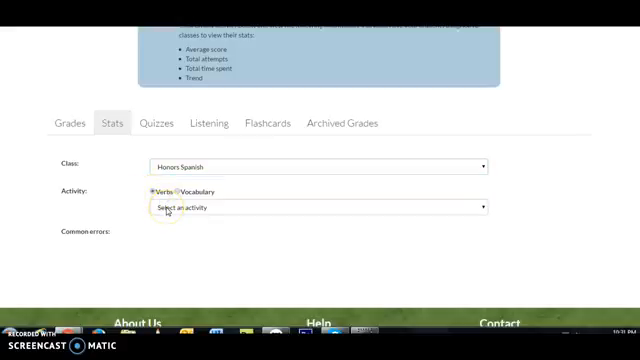
pyautogui.click(310, 208)
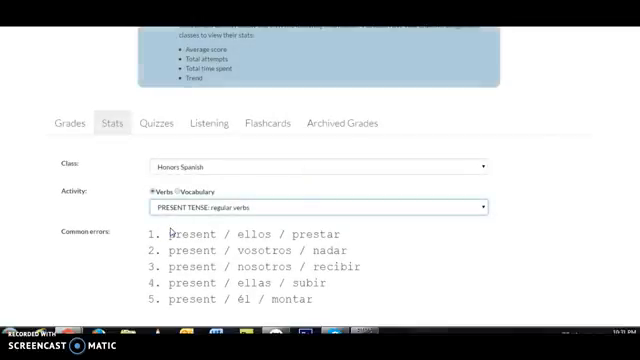
pyautogui.scroll(-3)
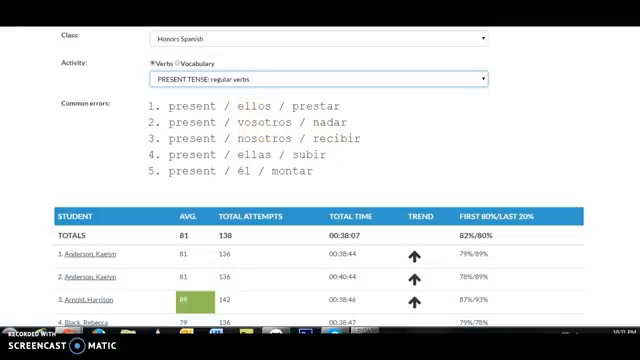
pyautogui.scroll(-3)
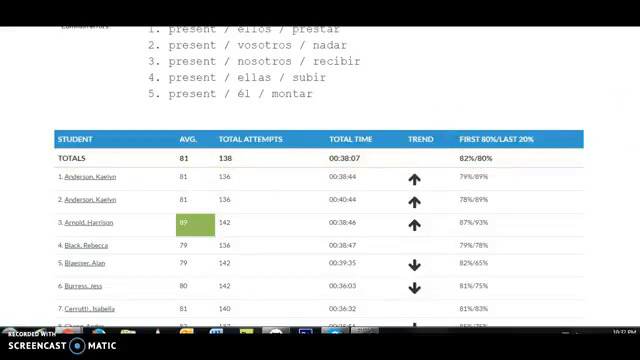
pyautogui.scroll(-3)
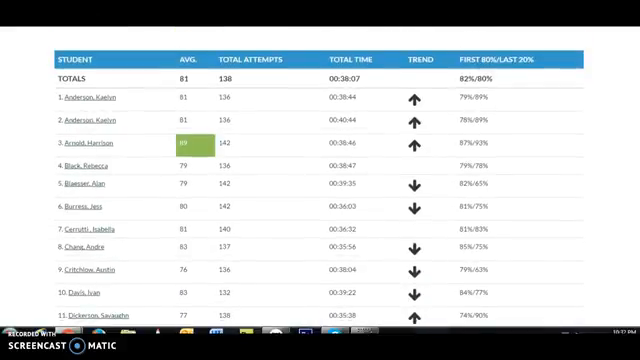
pyautogui.scroll(-3)
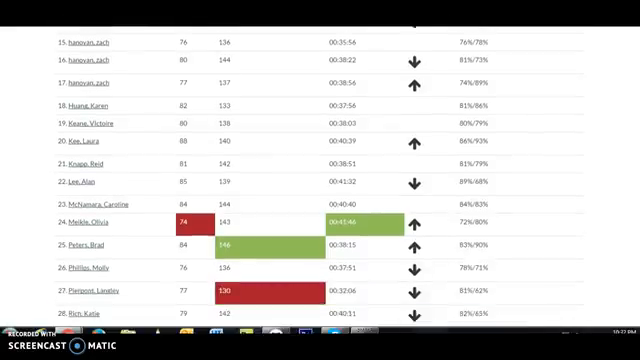
pyautogui.scroll(-3)
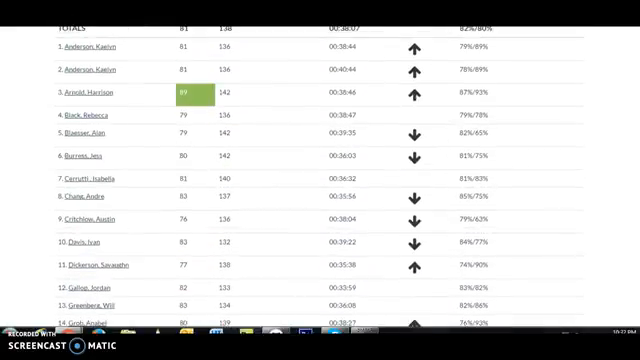
pyautogui.scroll(-3)
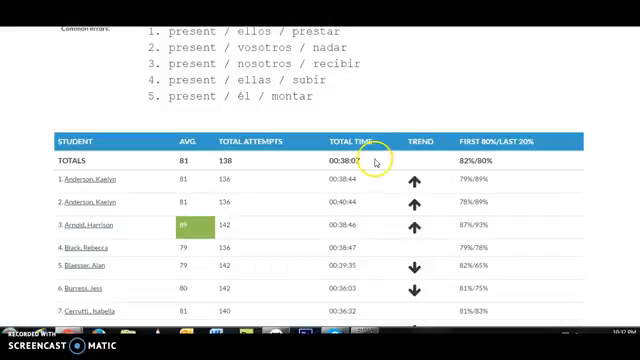